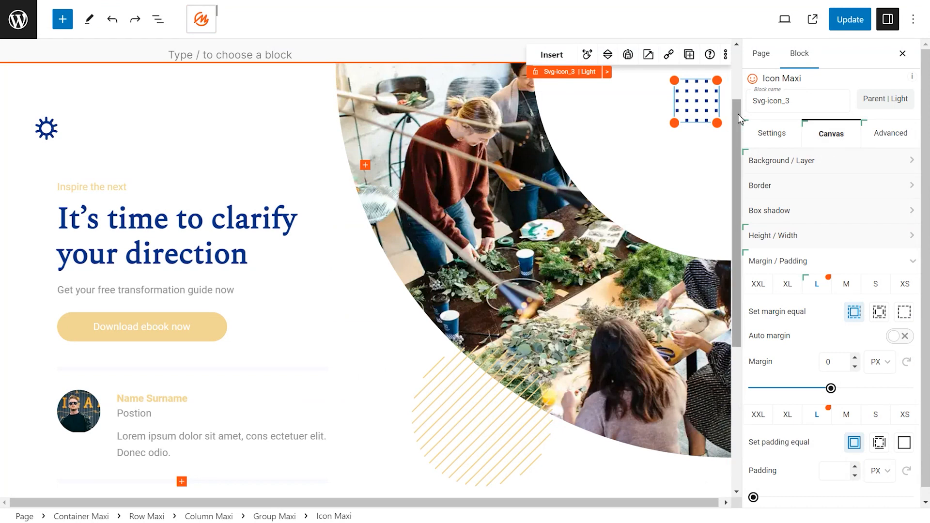
Expand the first row in the block outline and inspect its icons, ending on the striped-circle Svg-icon_2.
scroll(down, 3)
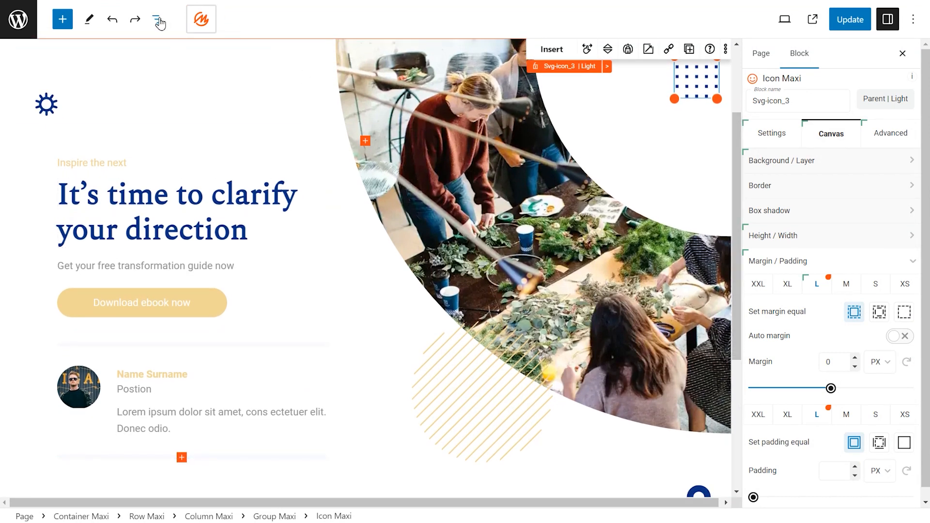
click(158, 19)
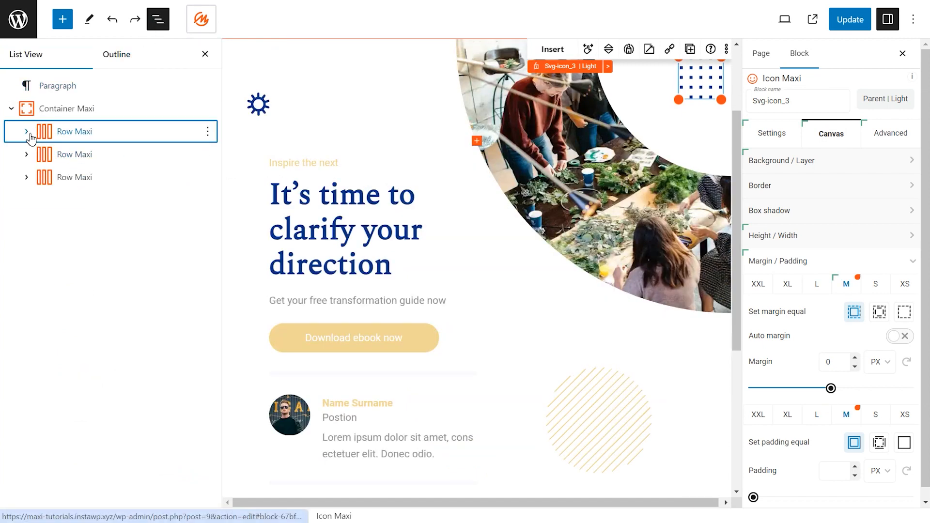
click(26, 131)
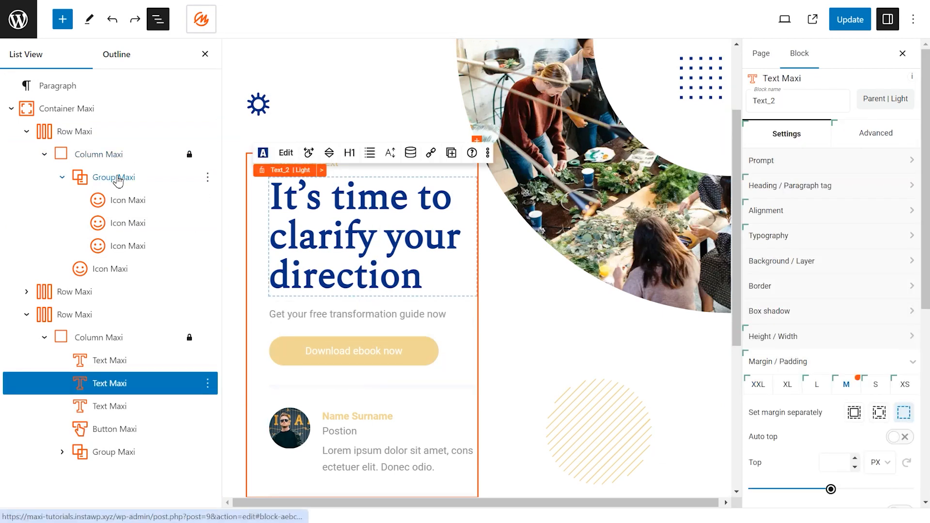
click(125, 245)
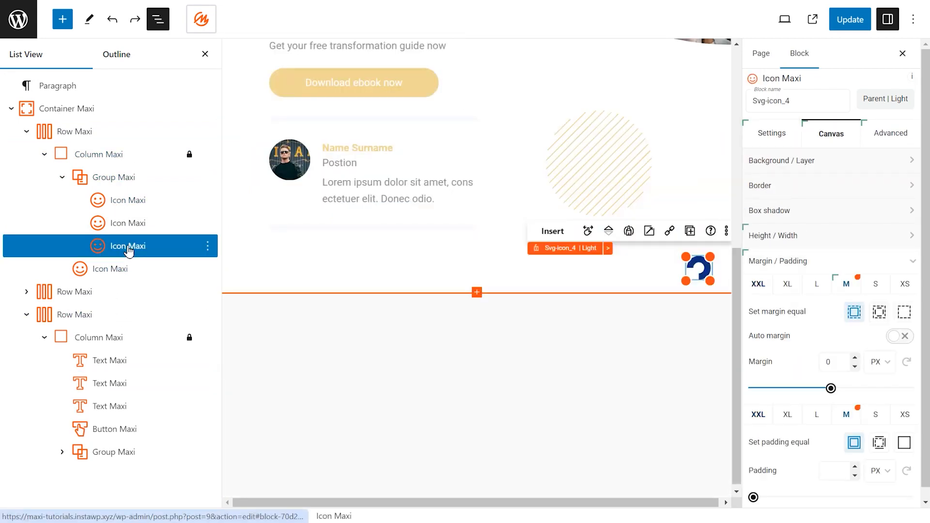
click(125, 223)
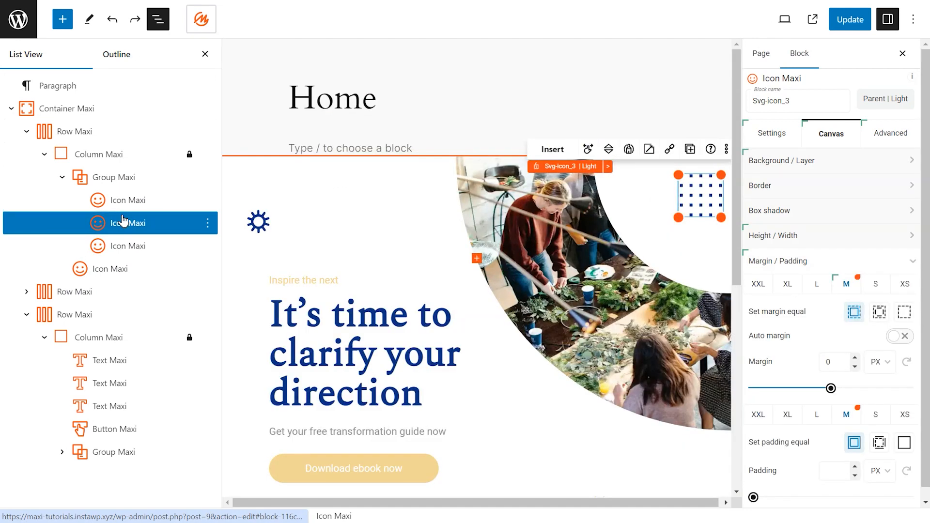
click(128, 200)
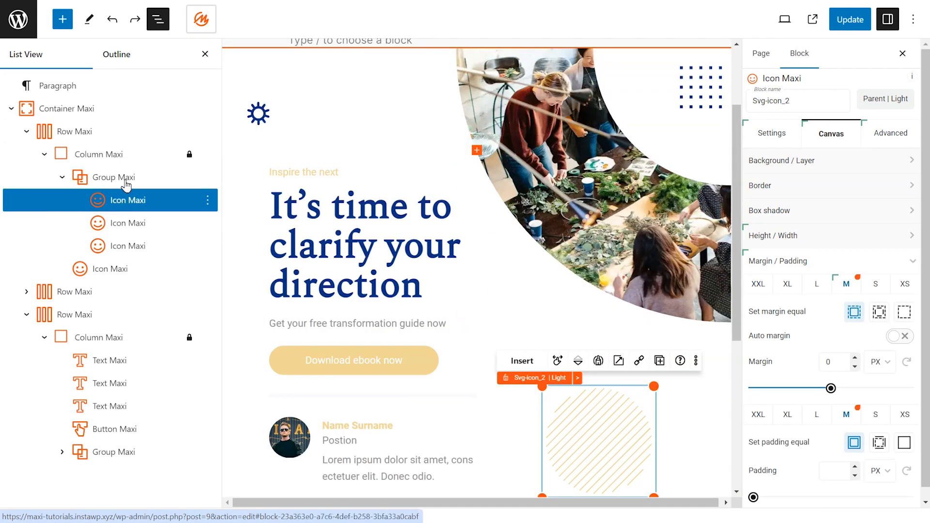
Replace the photo column's background with the fryer-basket image from the Media Library.
click(75, 314)
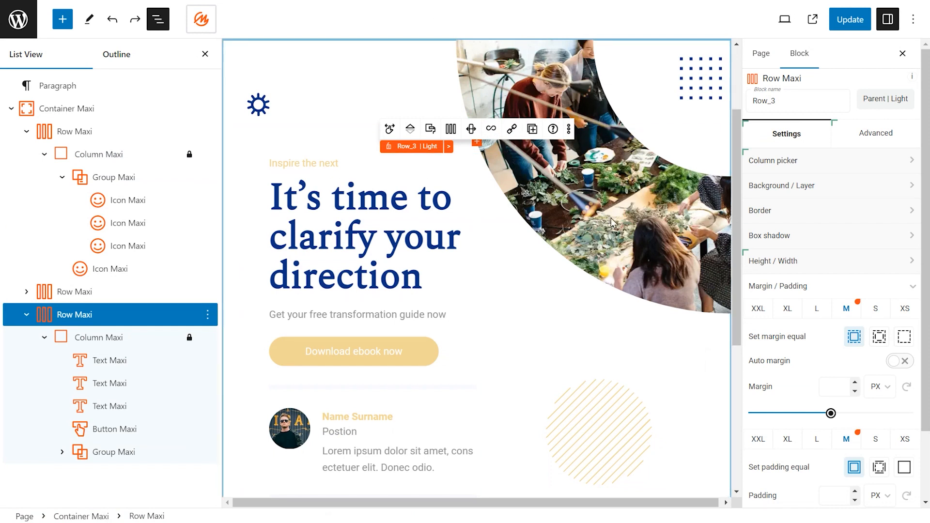
click(106, 154)
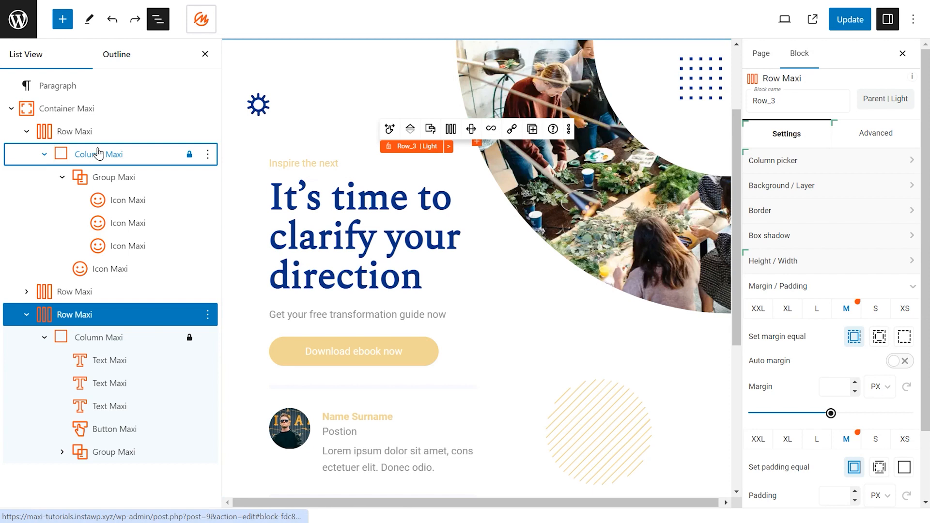
click(107, 154)
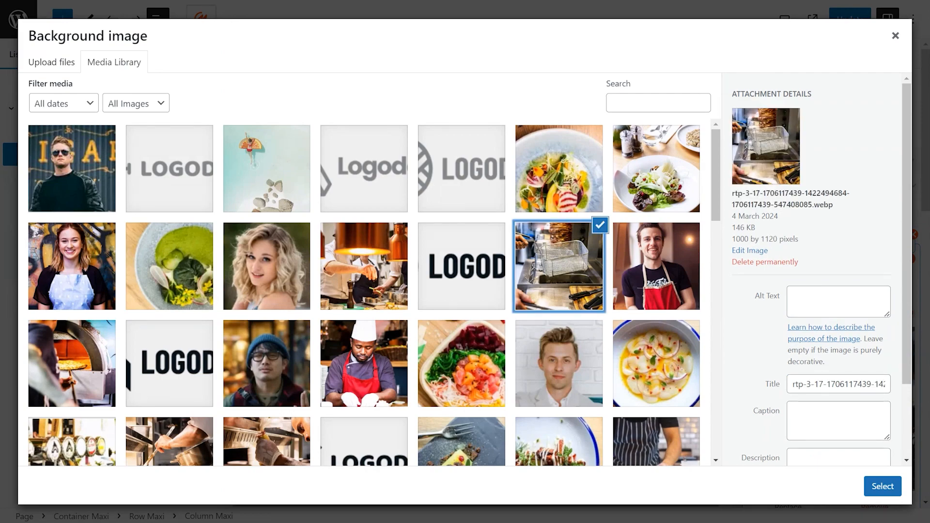
click(883, 485)
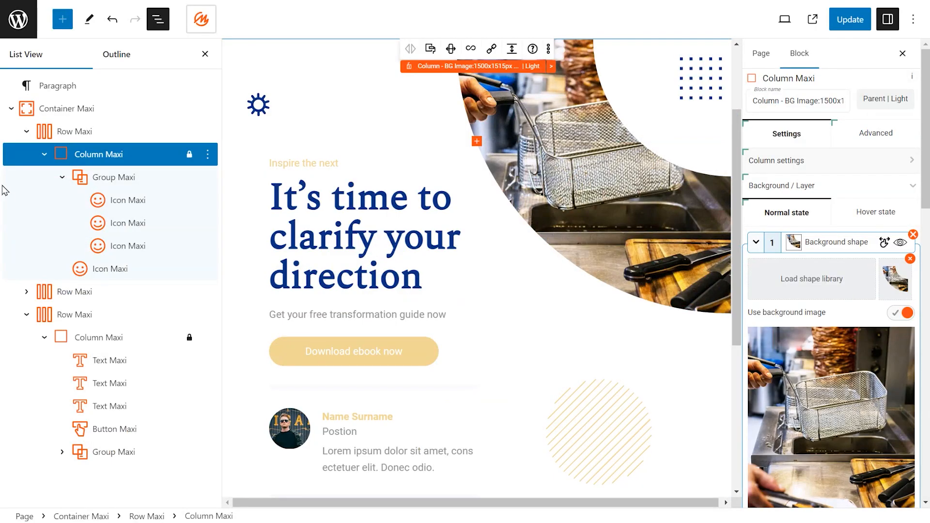
click(43, 154)
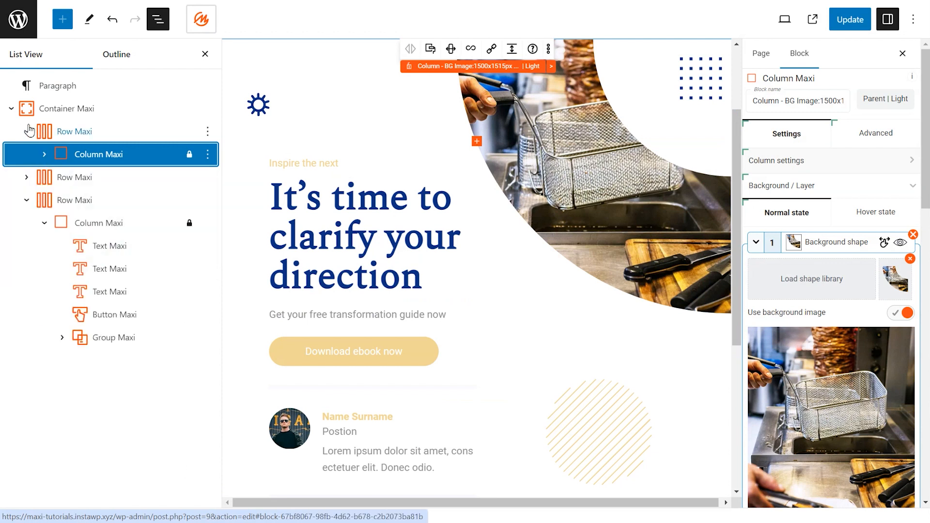
Move the big heading text block above the 'Inspire the next' tagline.
click(74, 130)
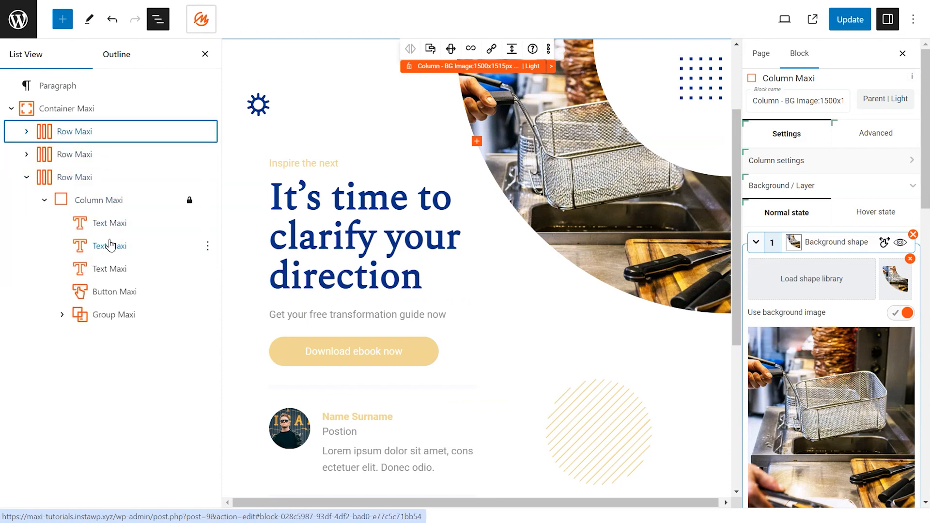
click(110, 245)
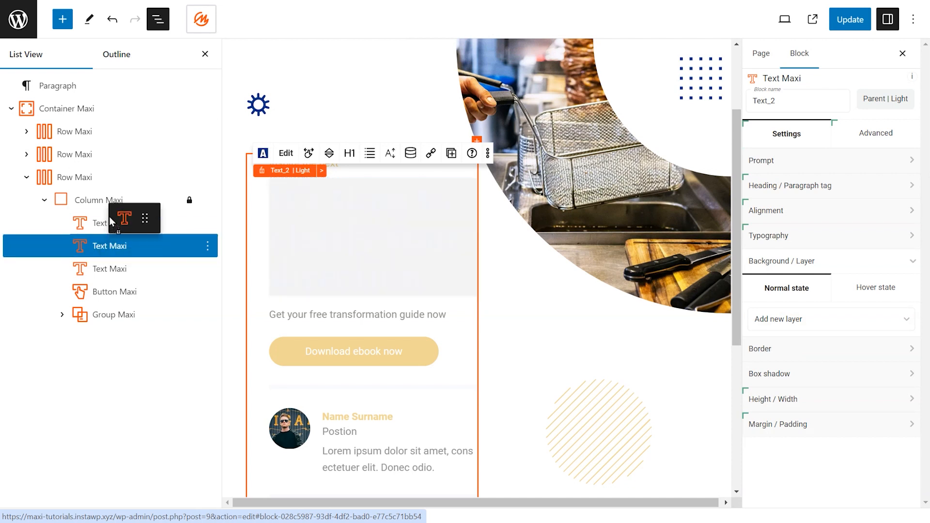
click(110, 224)
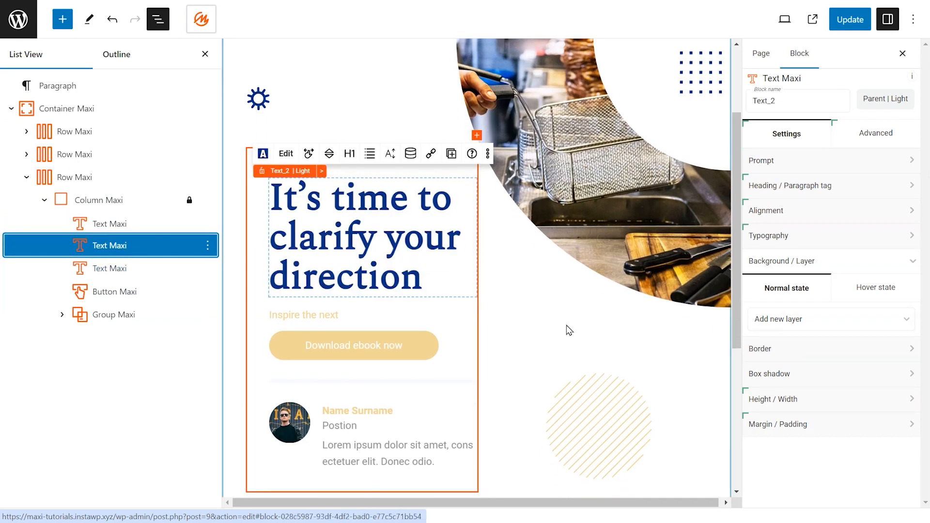
Give the Download ebook now button a solid navy border of width 2.
click(158, 19)
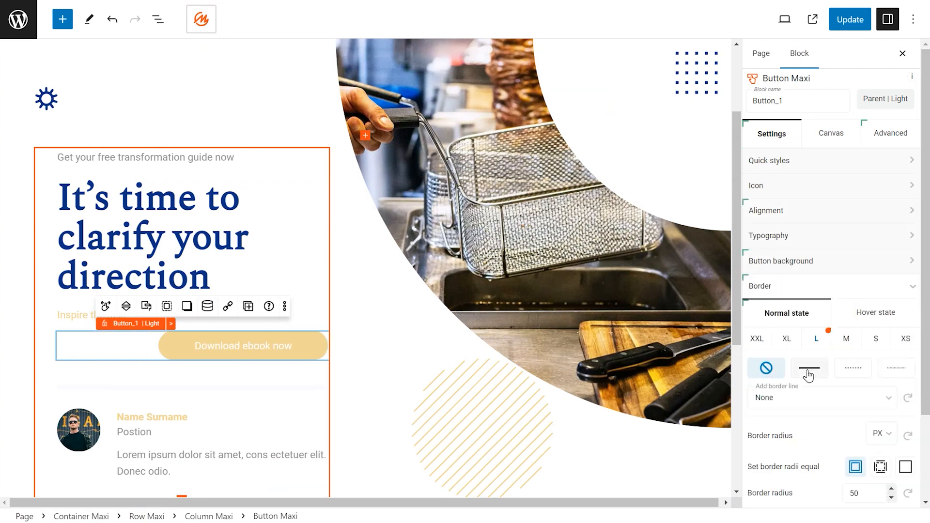
click(808, 369)
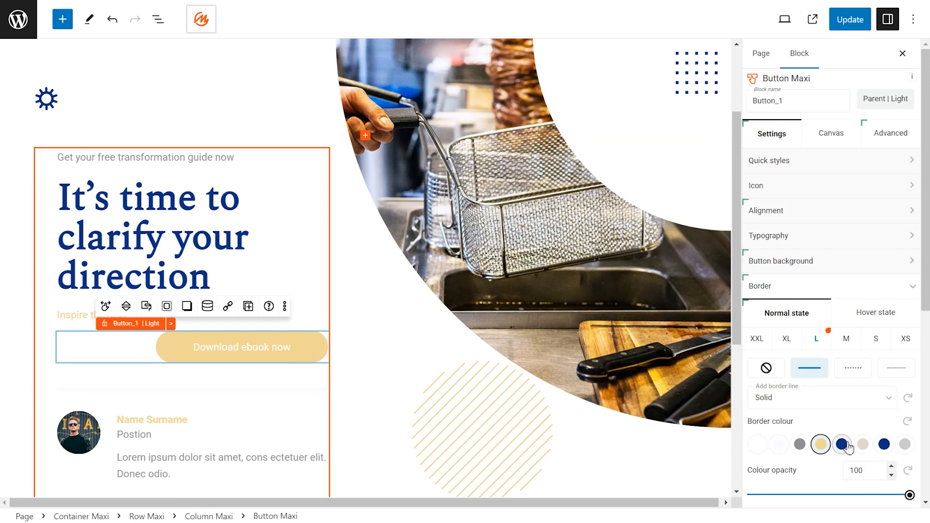
click(841, 444)
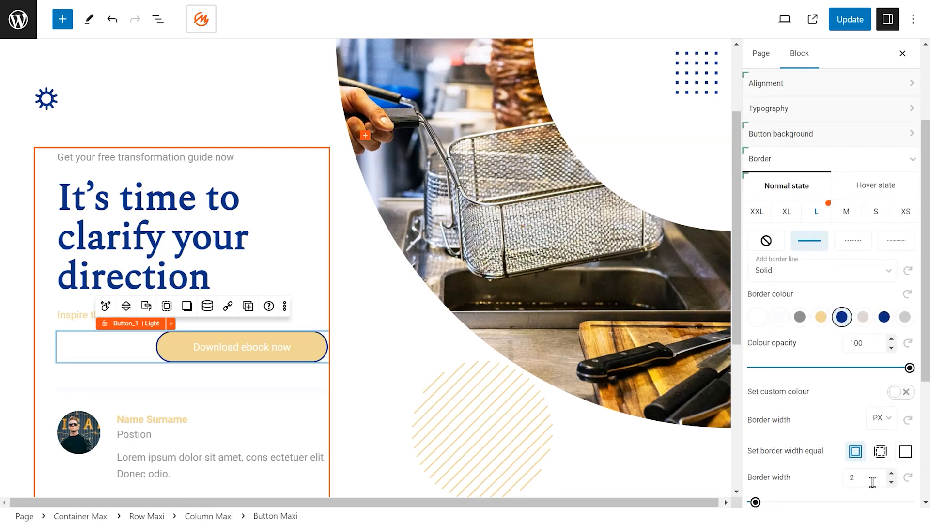
scroll(down, 3)
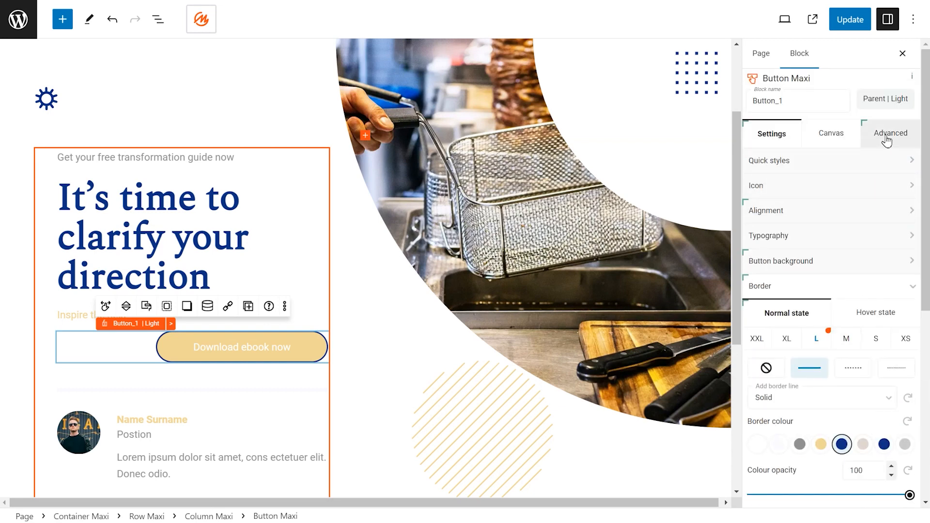
click(890, 133)
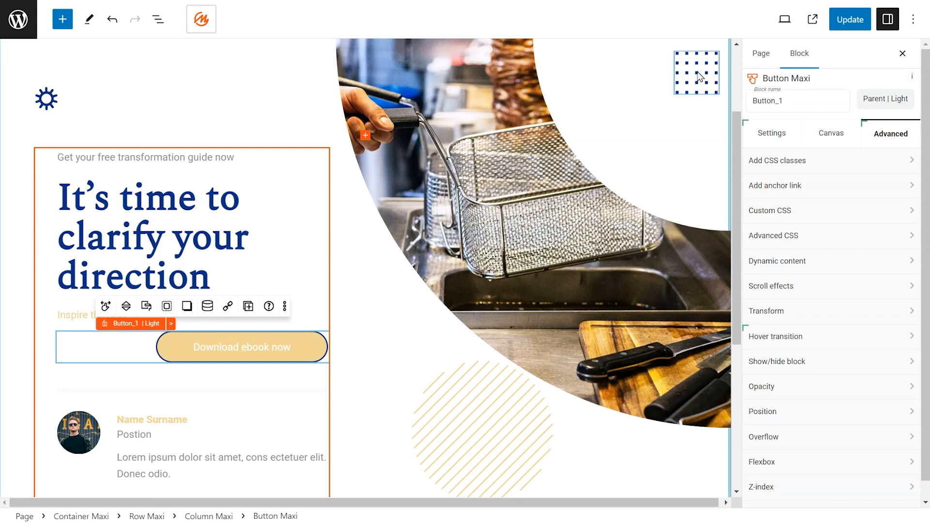
Style the dotted grid icon with a yellow canvas background and 50 px padding.
click(696, 72)
text(50)
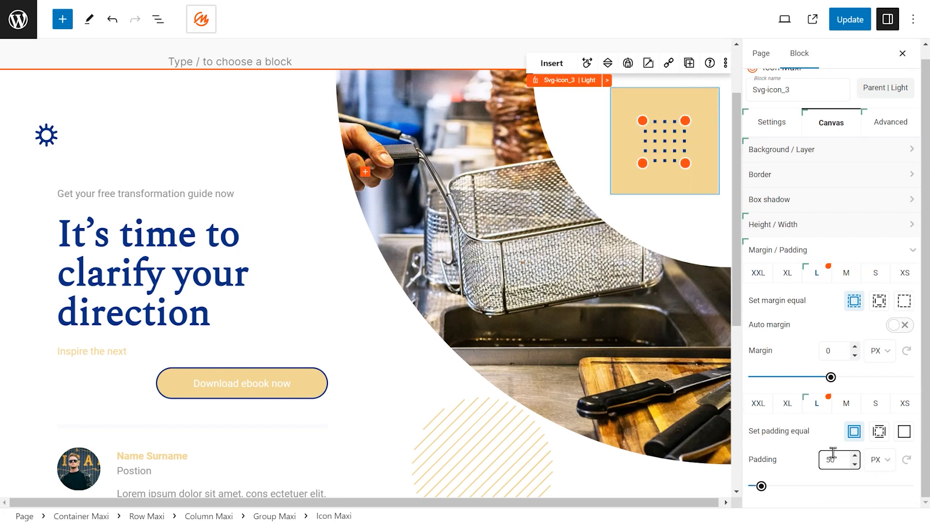
mouse_move(855, 302)
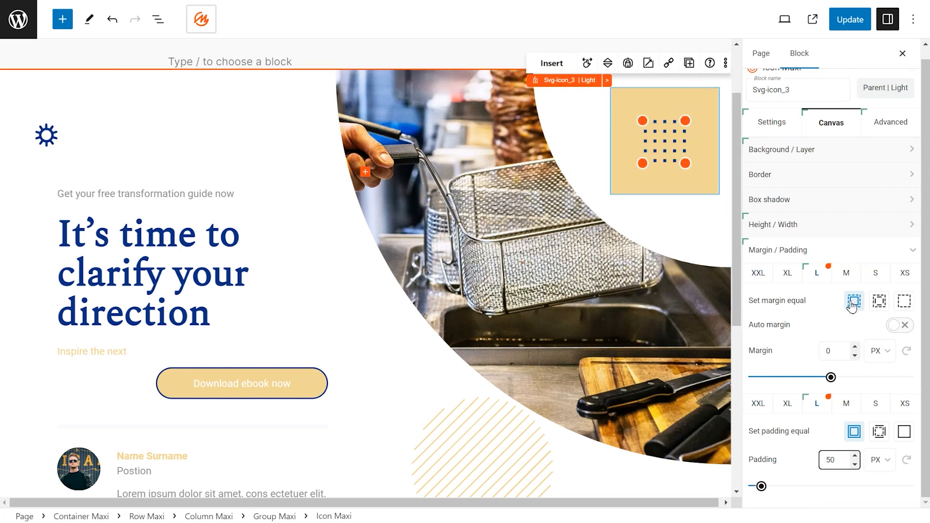
click(165, 249)
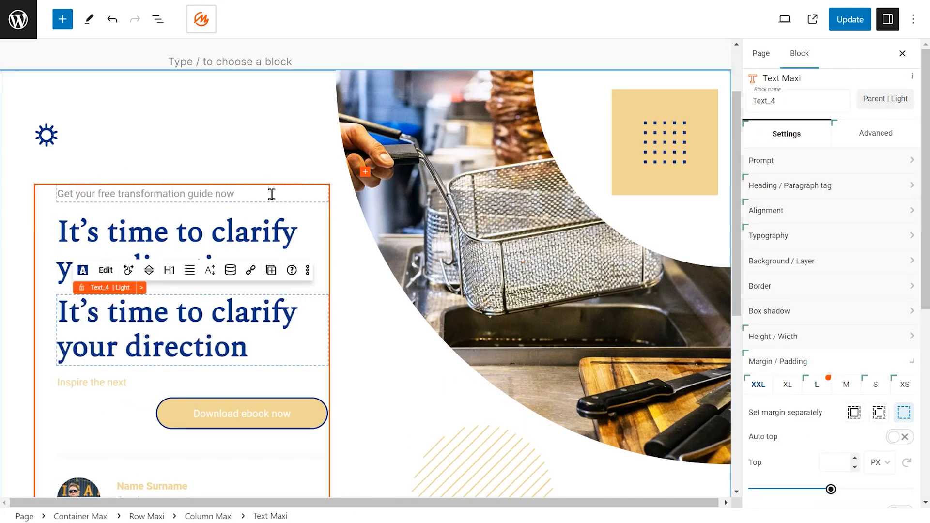
Remove the duplicate 'It's time to clarify your direction' heading via Remove block.
scroll(up, 3)
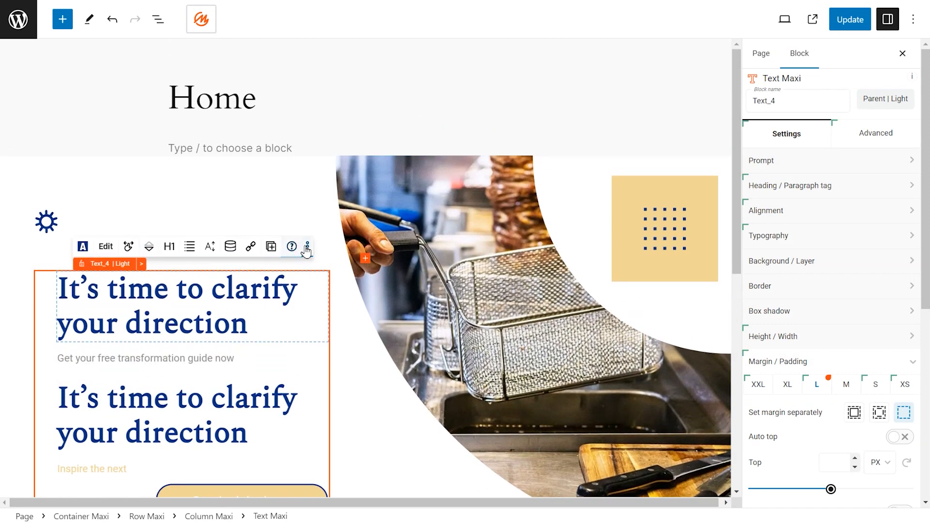
click(308, 246)
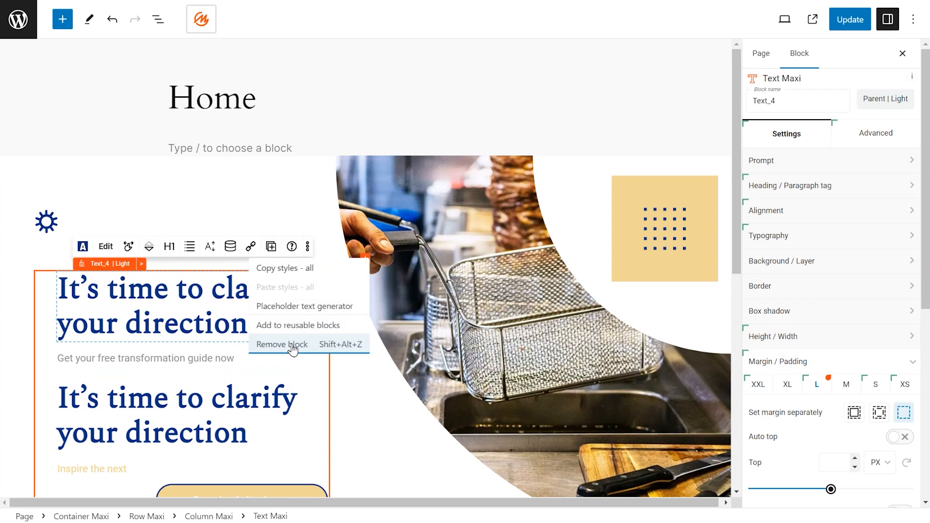
click(282, 344)
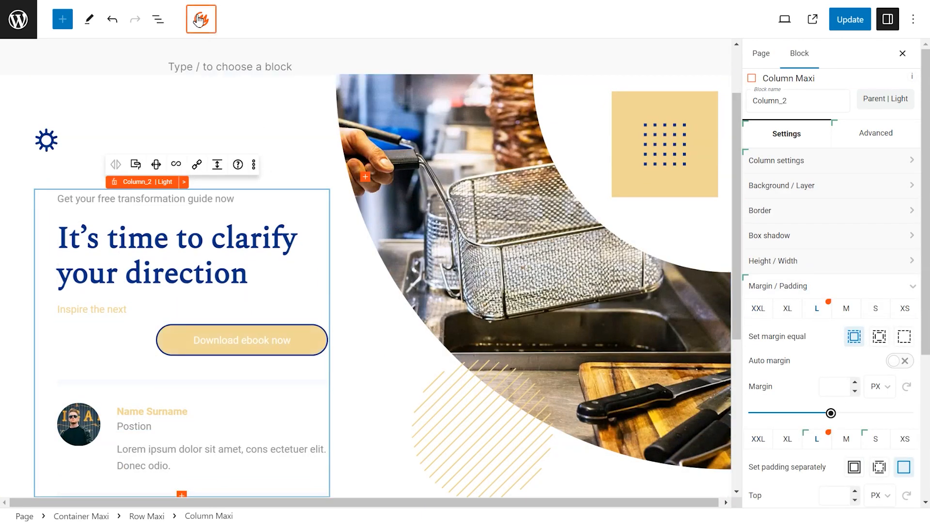
click(201, 20)
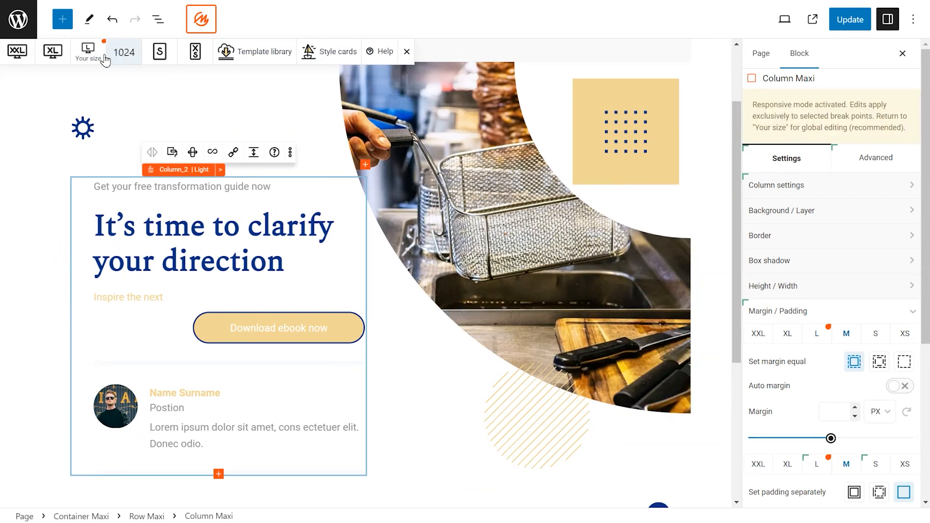
click(158, 51)
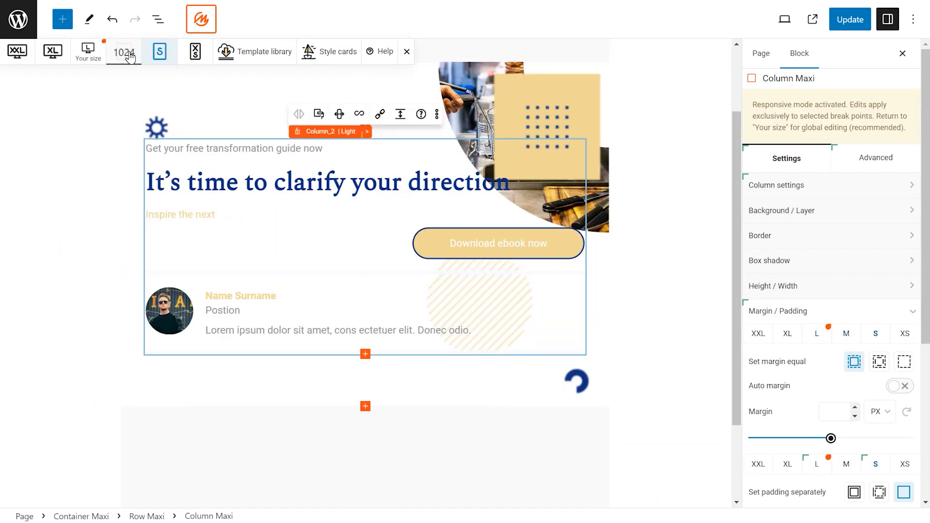
click(123, 52)
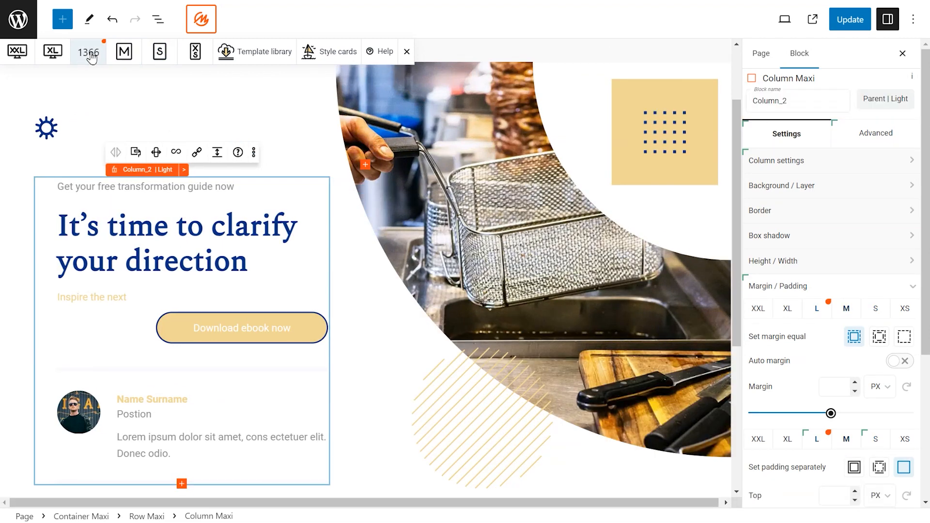
click(88, 51)
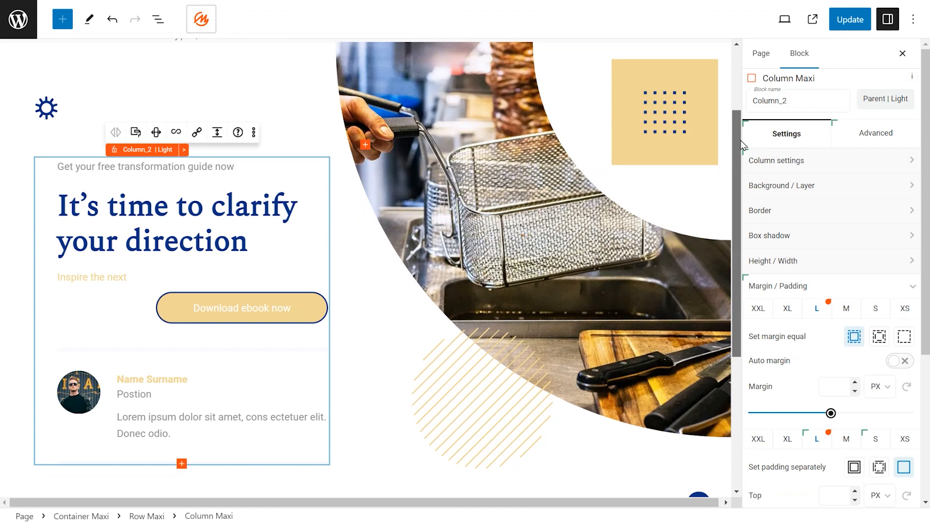
scroll(up, 3)
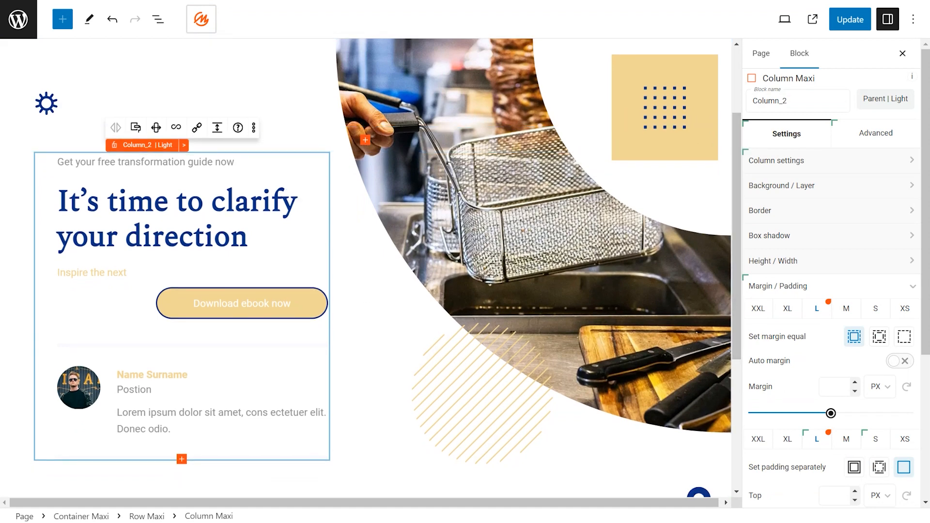